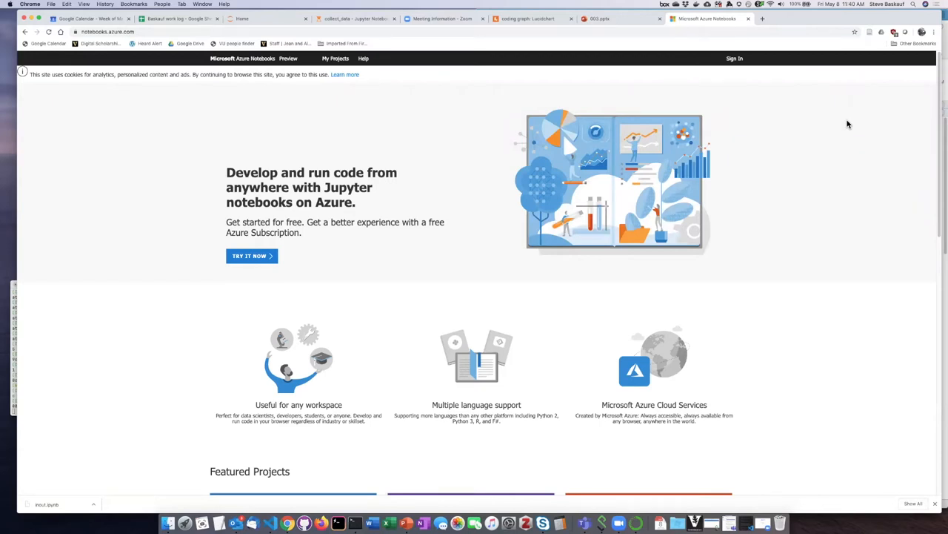
{"action": "mouse_move", "coordinate": [830, 119]}
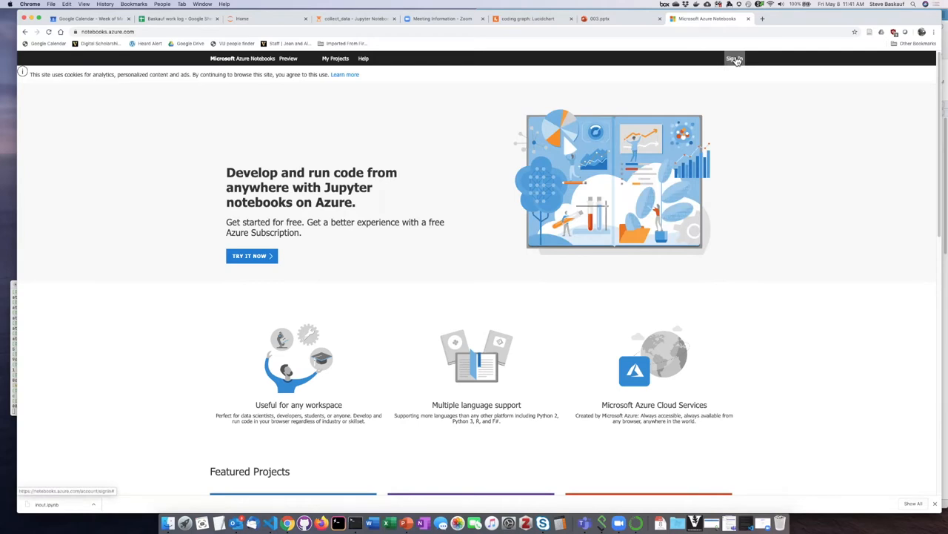
- Sign in to Azure Notebooks with the existing work account and its password
{"action": "left_click", "coordinate": [733, 59]}
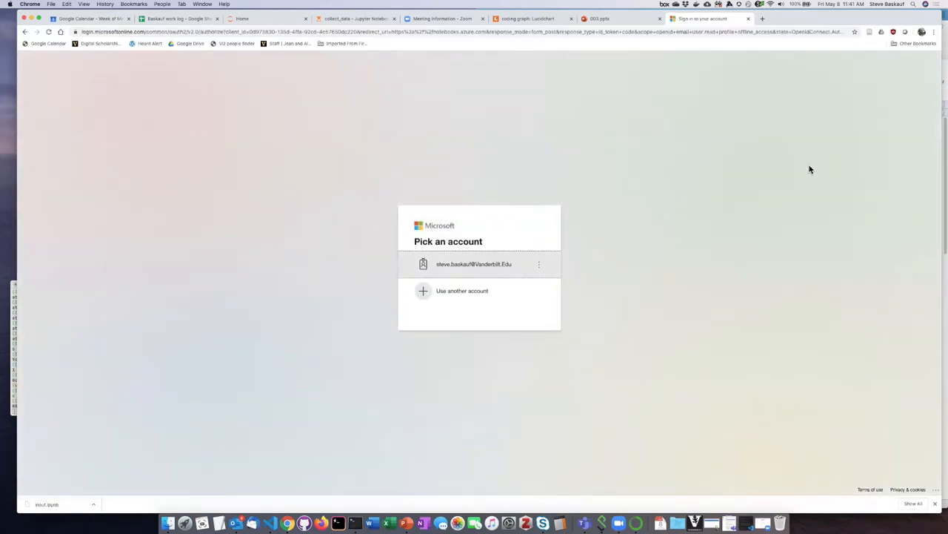
{"action": "mouse_move", "coordinate": [634, 303]}
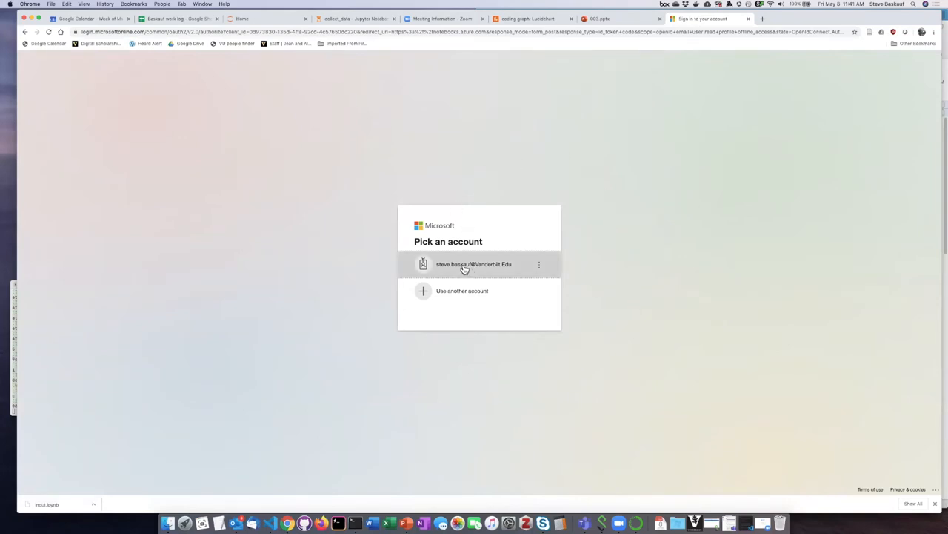
{"action": "left_click", "coordinate": [473, 263]}
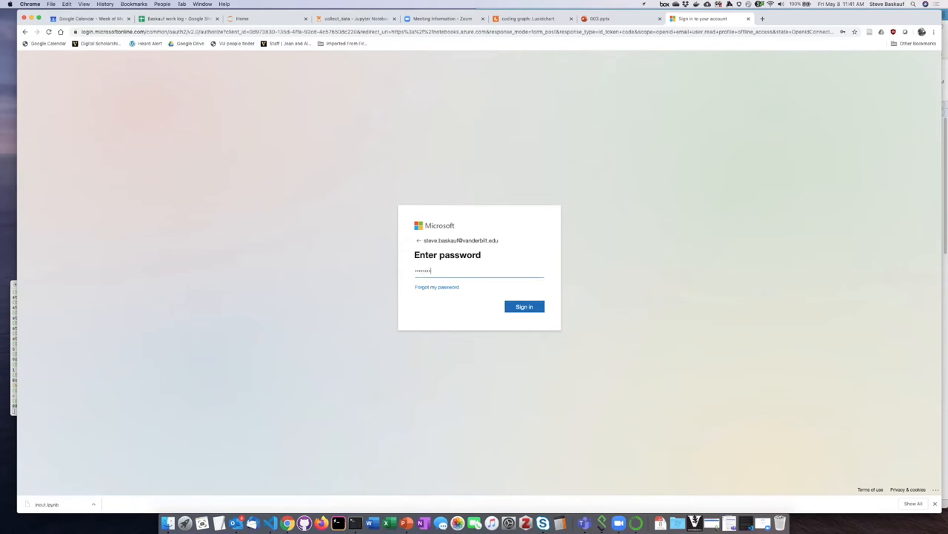
{"action": "left_click", "coordinate": [524, 306]}
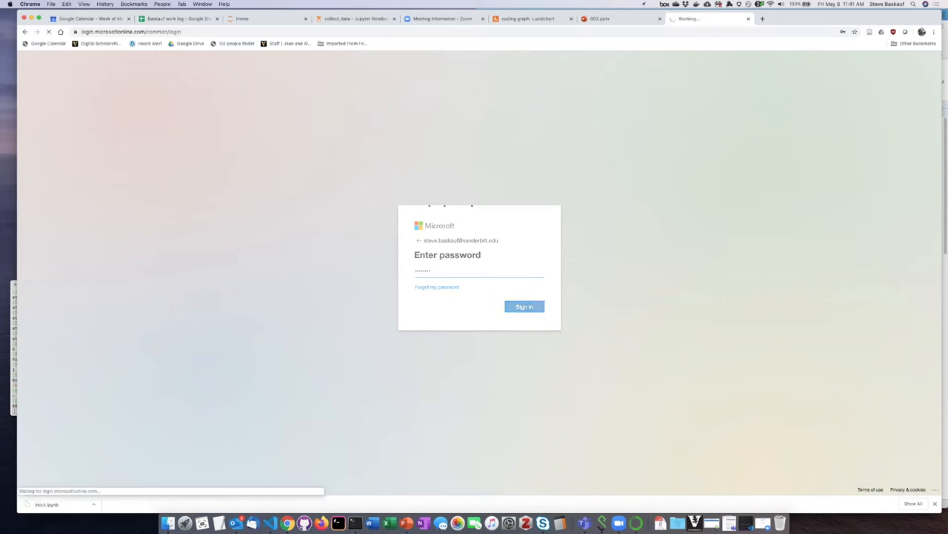
{"action": "left_click", "coordinate": [524, 306]}
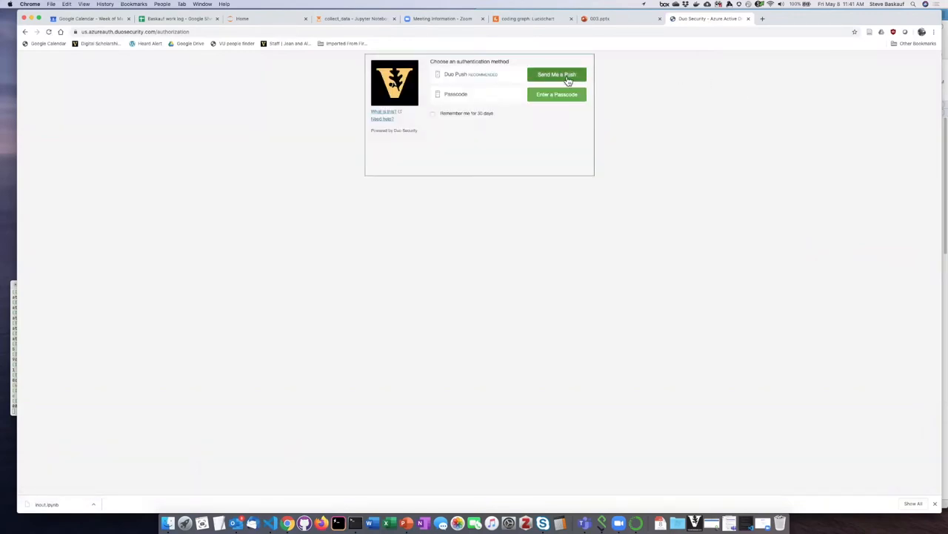
- Approve a push notification for two-factor verification and choose to stay signed in
{"action": "left_click", "coordinate": [556, 74]}
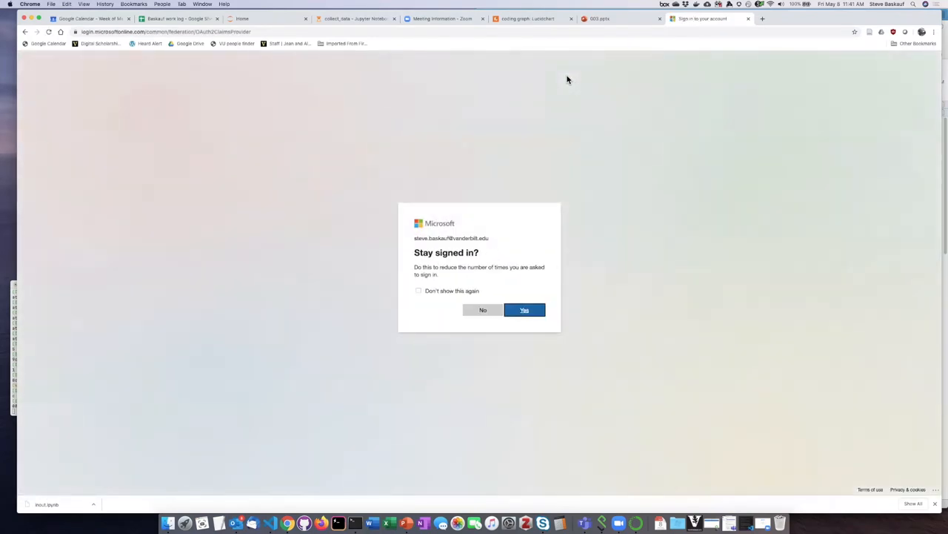
{"action": "mouse_move", "coordinate": [549, 314]}
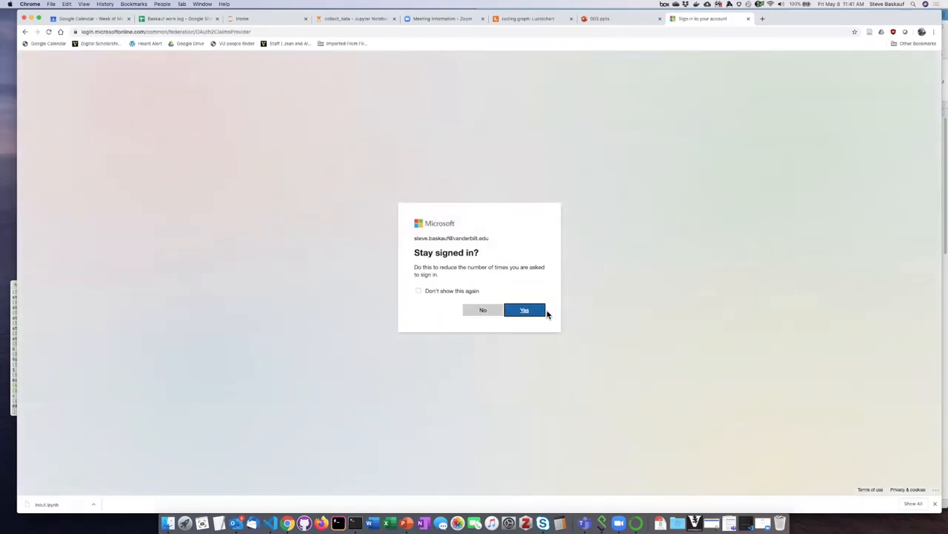
{"action": "left_click", "coordinate": [525, 310]}
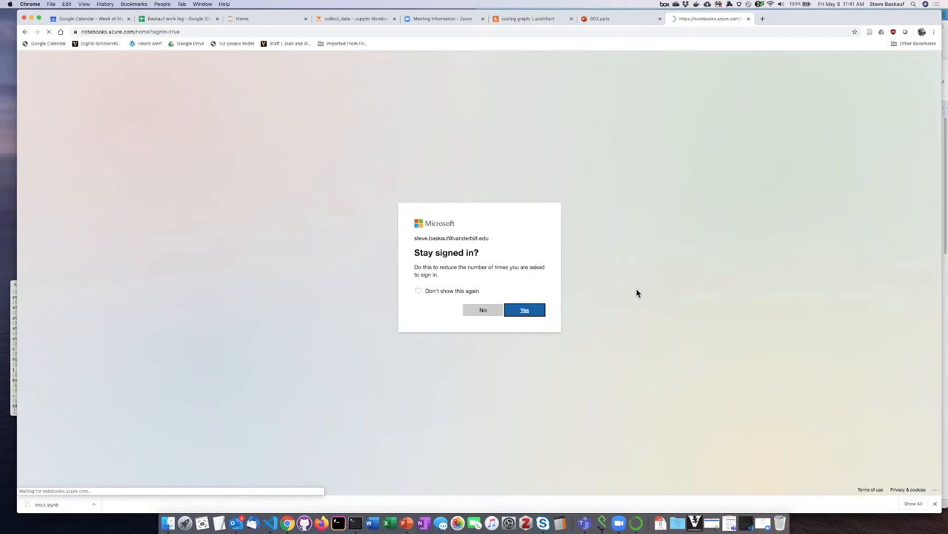
{"action": "left_click", "coordinate": [525, 310]}
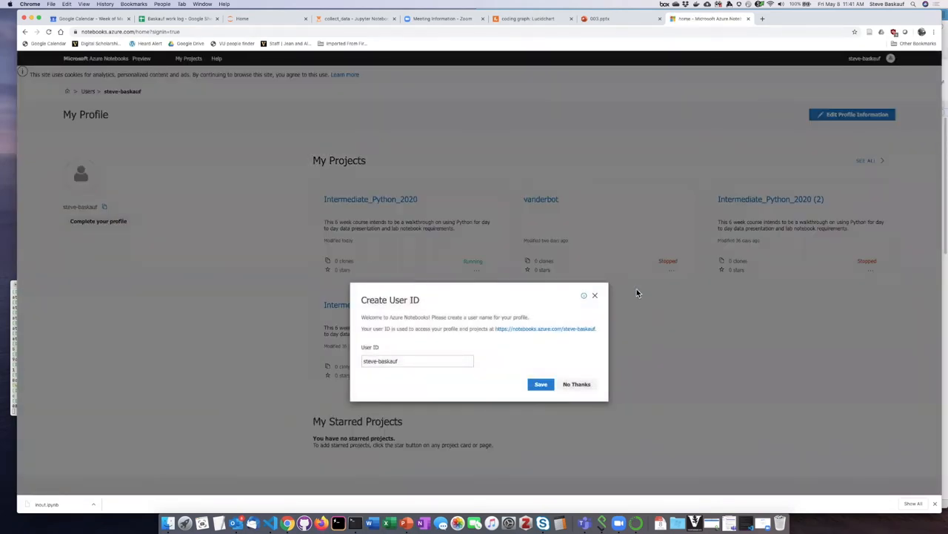
{"action": "mouse_move", "coordinate": [541, 384]}
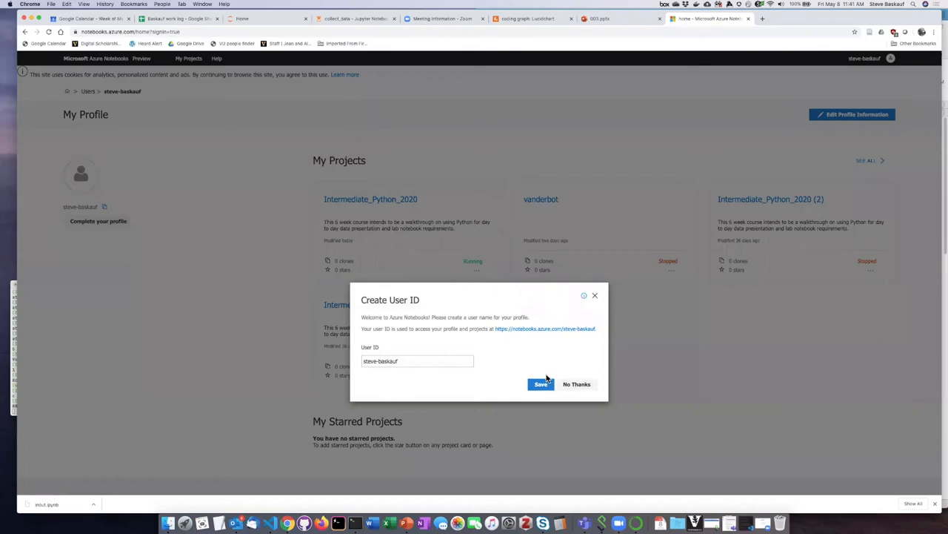
- Save the suggested user ID in the Create User ID dialog
{"action": "left_click", "coordinate": [576, 384]}
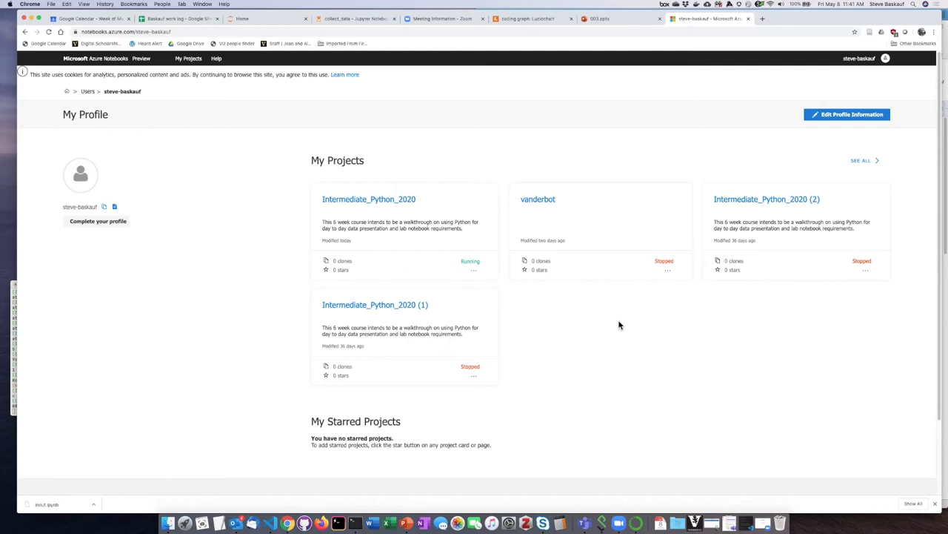
{"action": "mouse_move", "coordinate": [614, 324]}
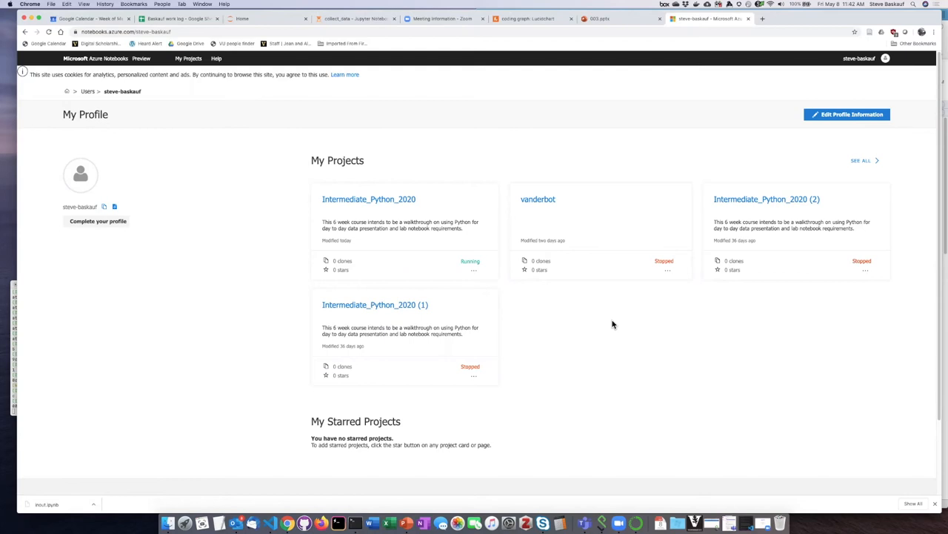
{"action": "mouse_move", "coordinate": [382, 234]}
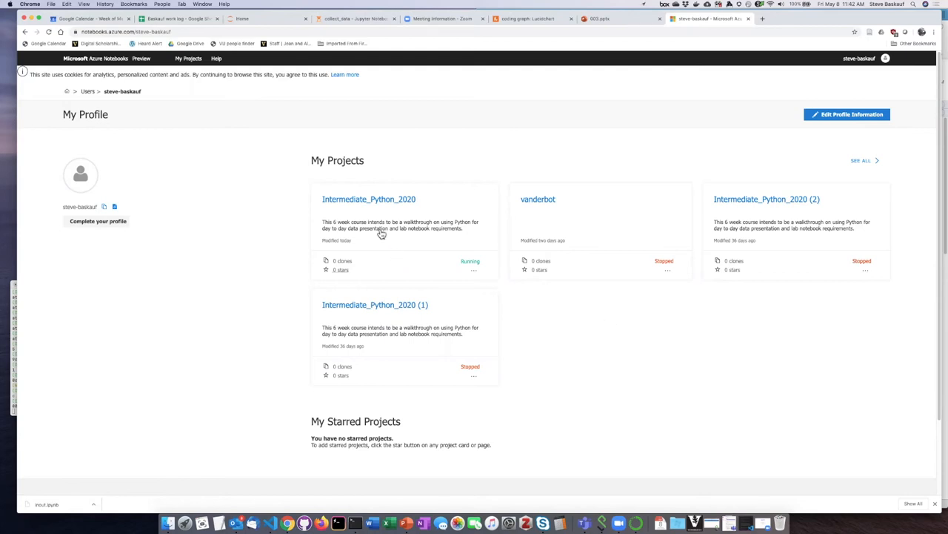
- Open the Intermediate_Python_2020 project card under My Projects
{"action": "left_click", "coordinate": [368, 198]}
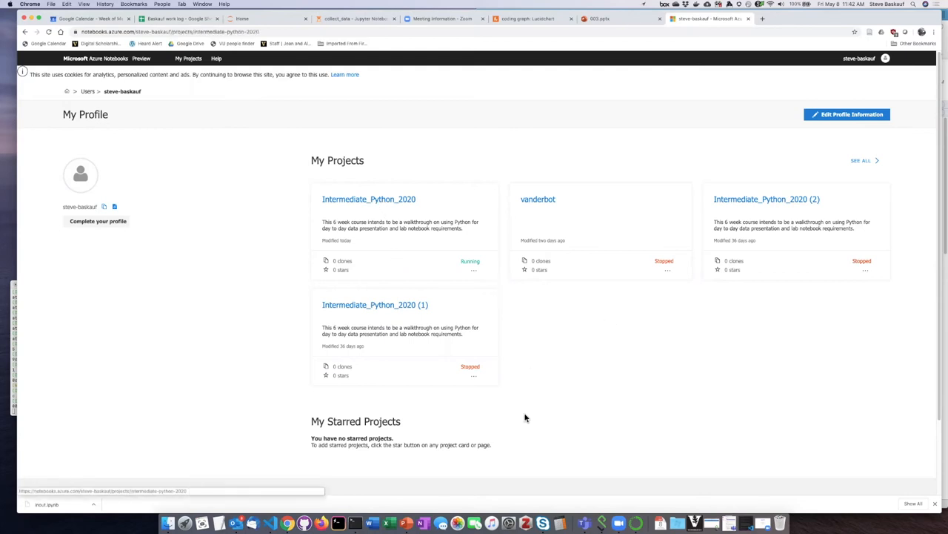
{"action": "left_click", "coordinate": [369, 199]}
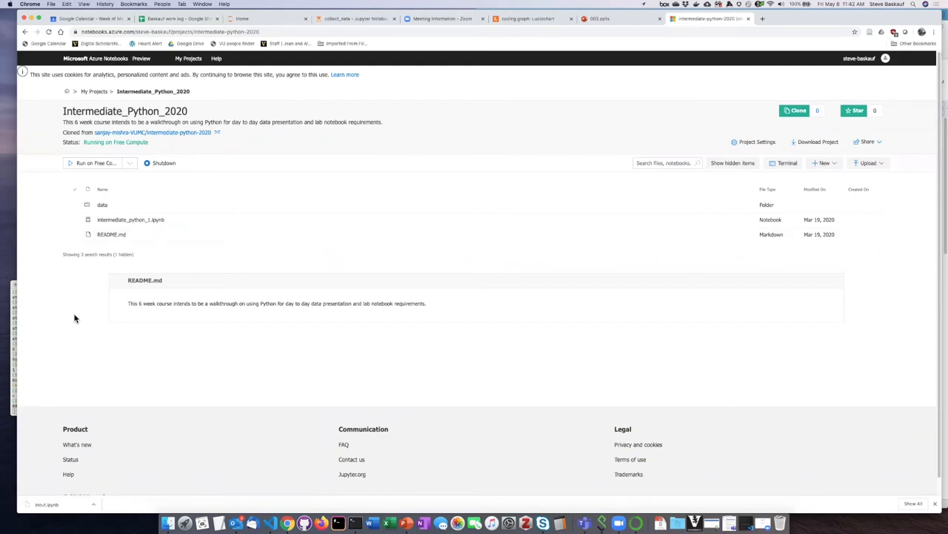
{"action": "mouse_move", "coordinate": [79, 300]}
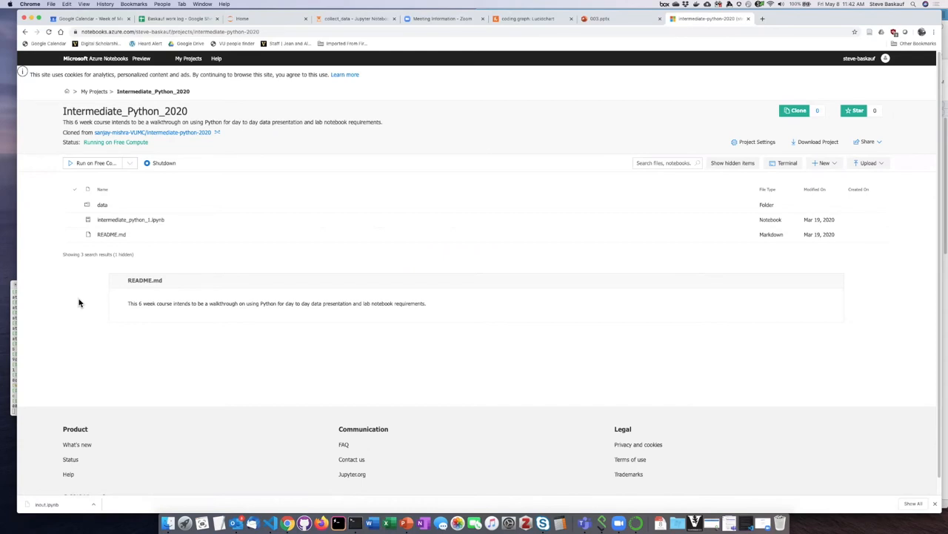
{"action": "mouse_move", "coordinate": [212, 188]}
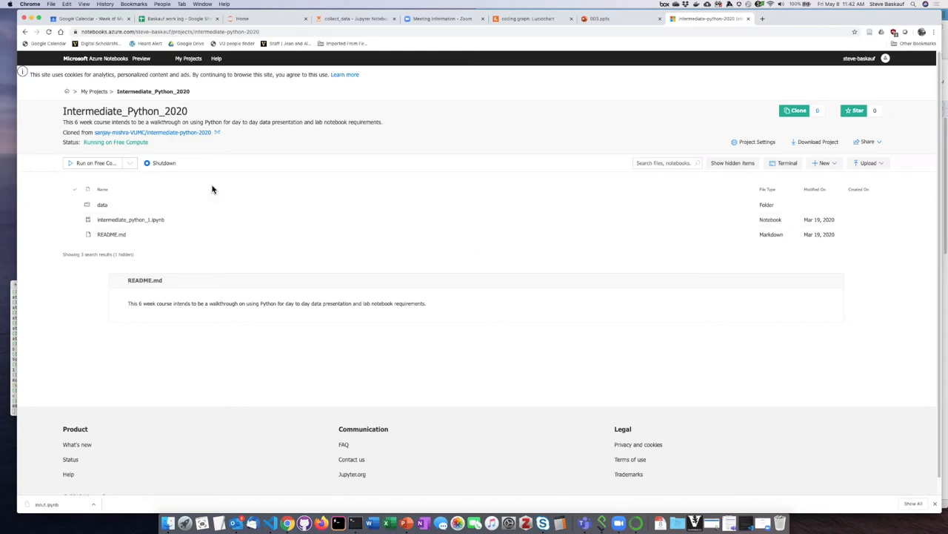
{"action": "mouse_move", "coordinate": [95, 91]}
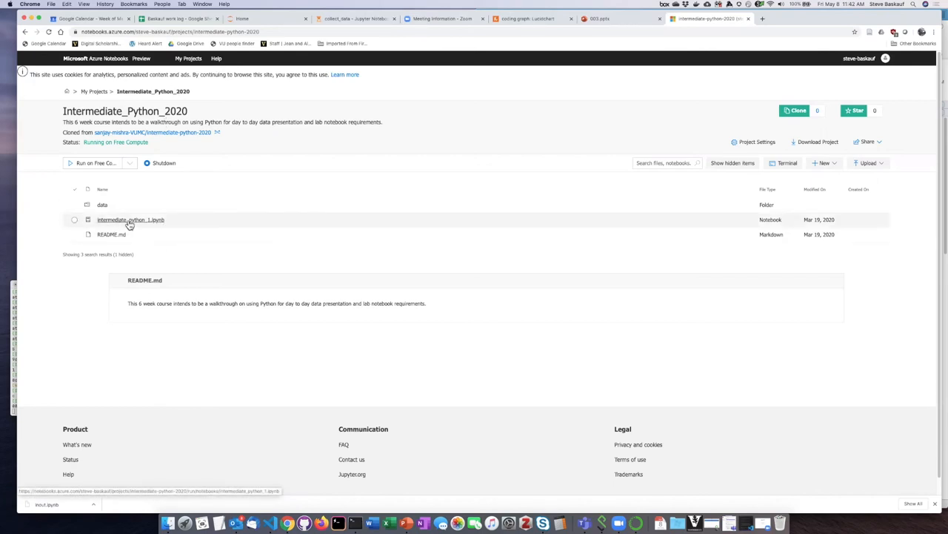
- Open intermediate_python_1.ipynb and insert a new cell set to the Code type
{"action": "left_click", "coordinate": [131, 219]}
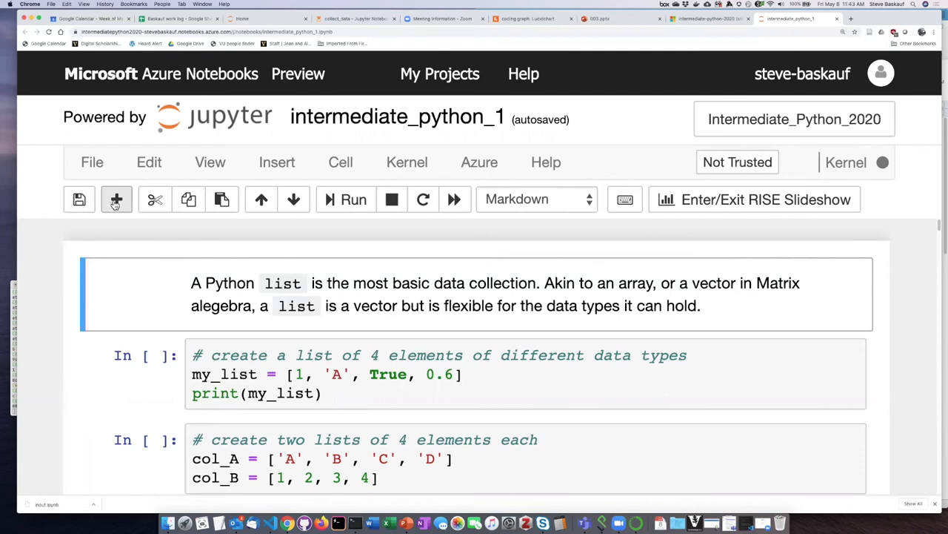
{"action": "left_click", "coordinate": [536, 198]}
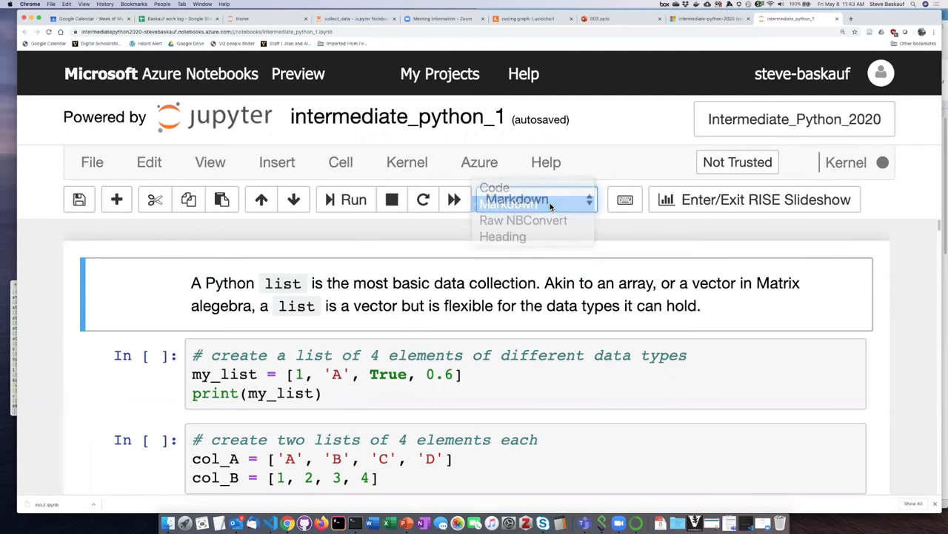
{"action": "left_click", "coordinate": [517, 198]}
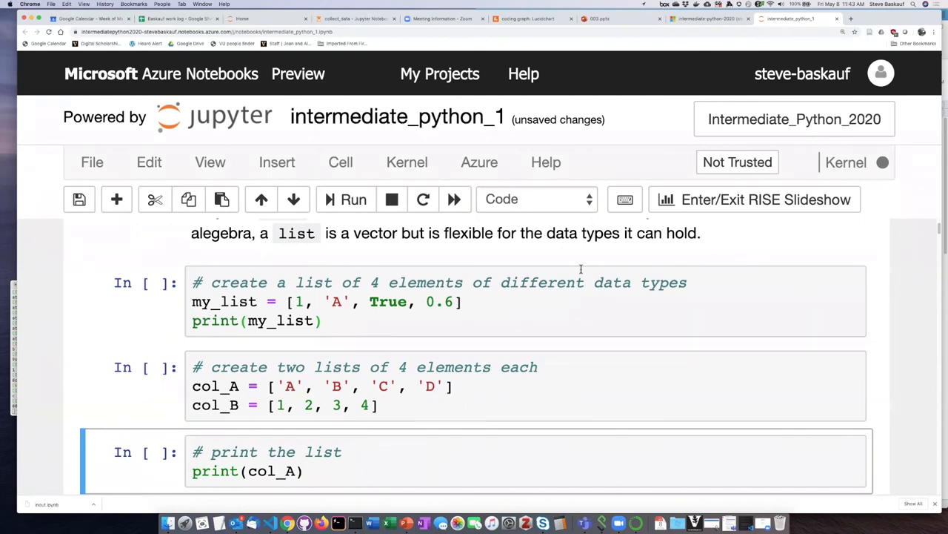
{"action": "mouse_move", "coordinate": [562, 280]}
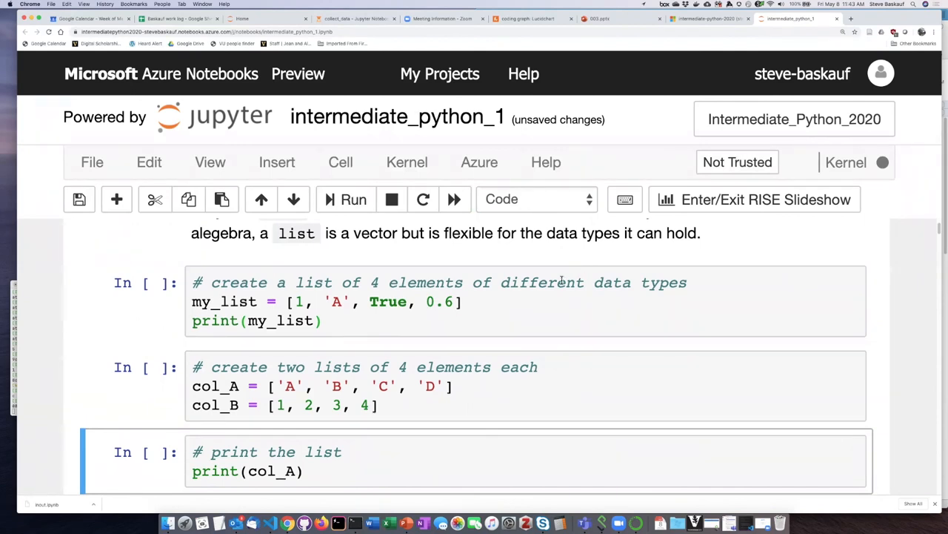